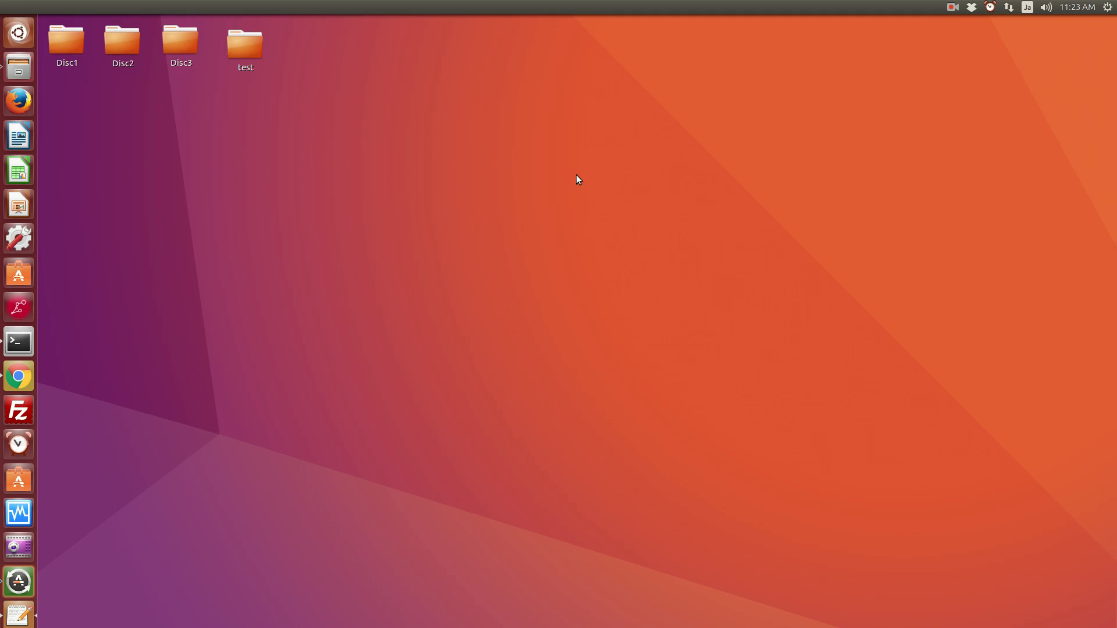
{"action": "mouse_move", "coordinate": [566, 188]}
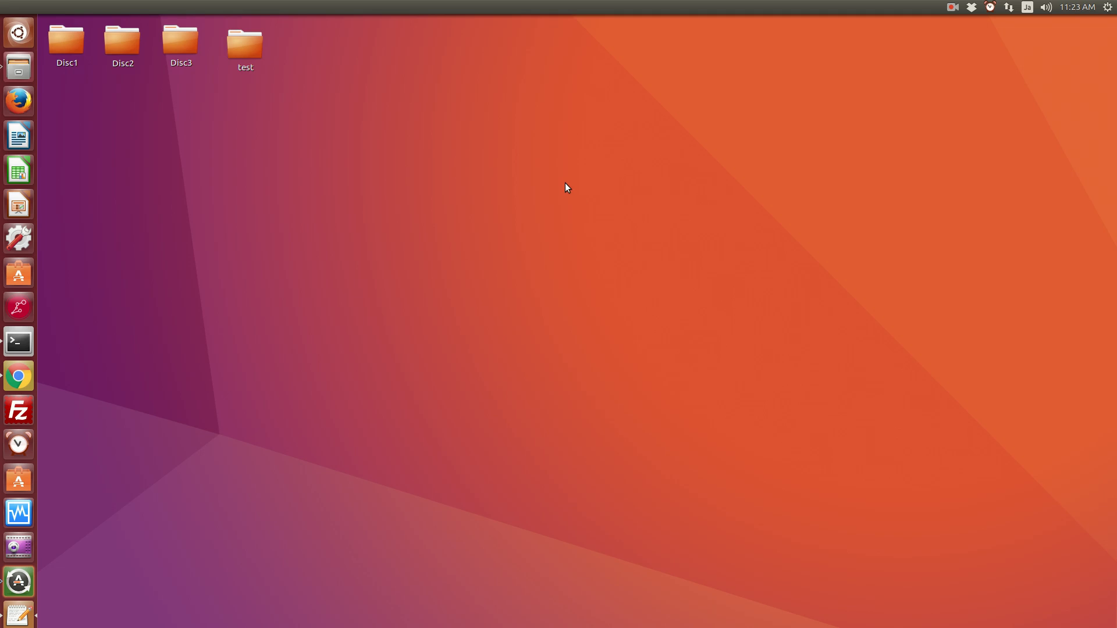
{"action": "mouse_move", "coordinate": [556, 188]}
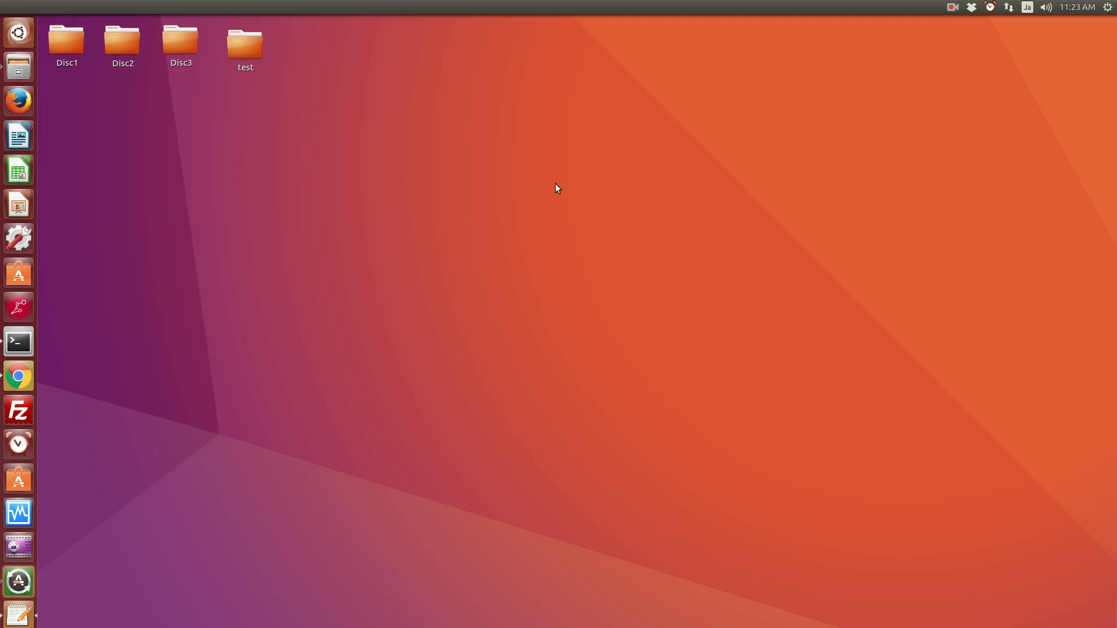
{"action": "mouse_move", "coordinate": [28, 610]}
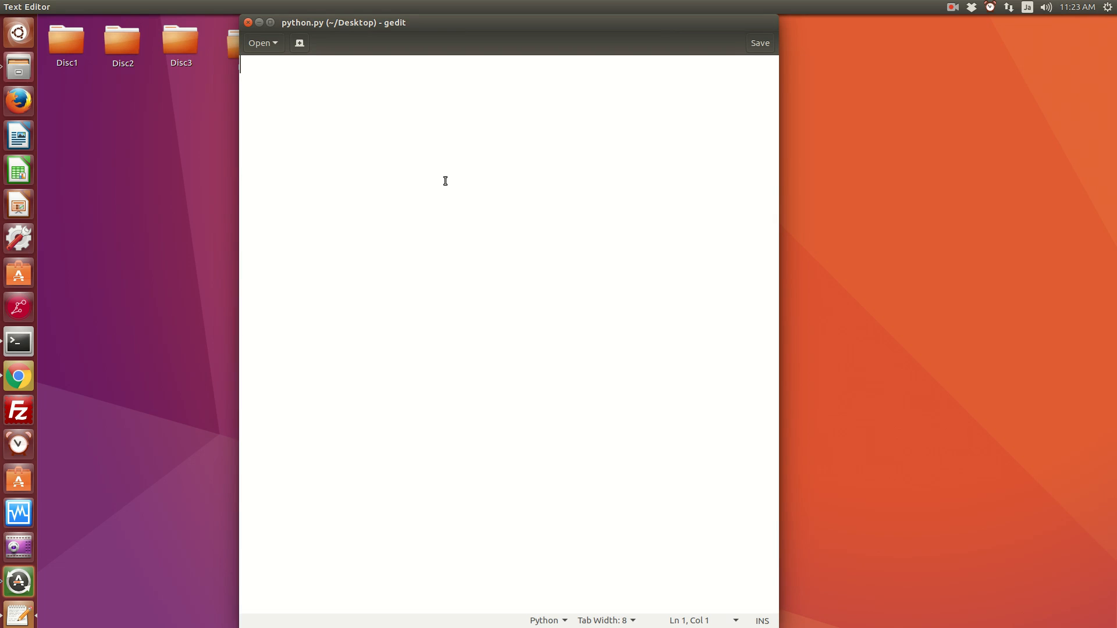
Step: Write 'import sympy as sym' as the first line of python.py, leaving a blank line below
{"action": "type", "text": "import"}
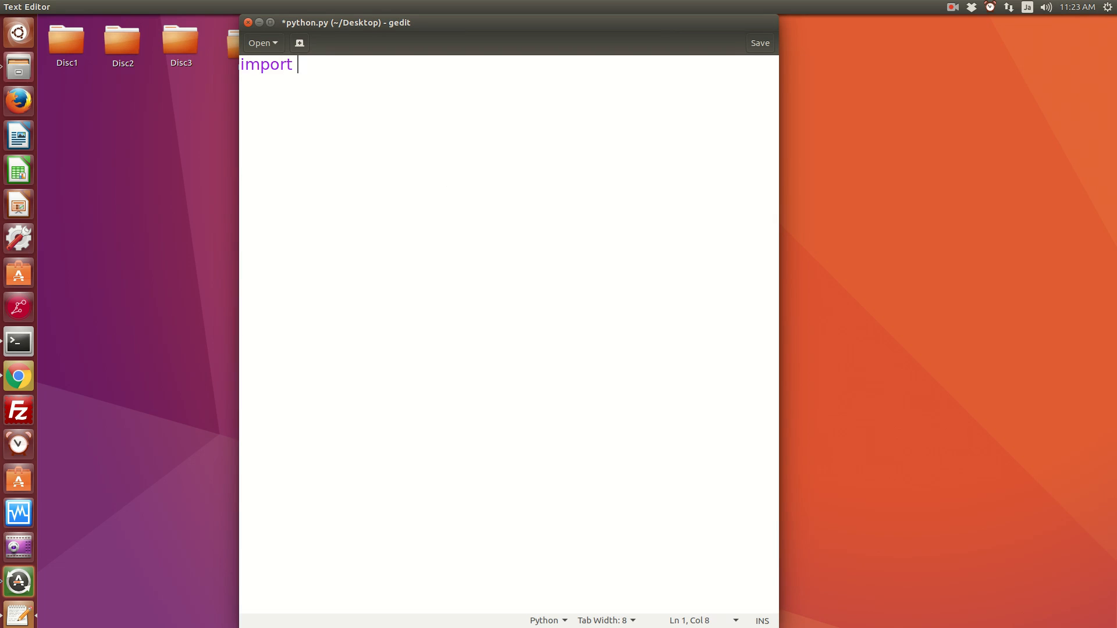
{"action": "type", "text": "sympy as sym"}
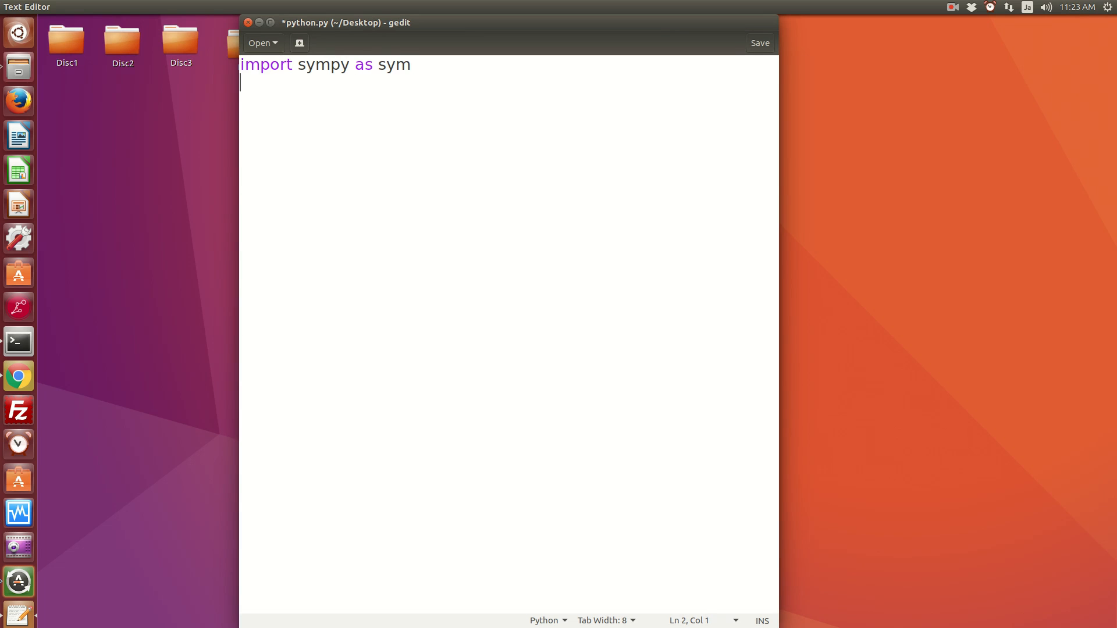
{"action": "key", "text": "Return"}
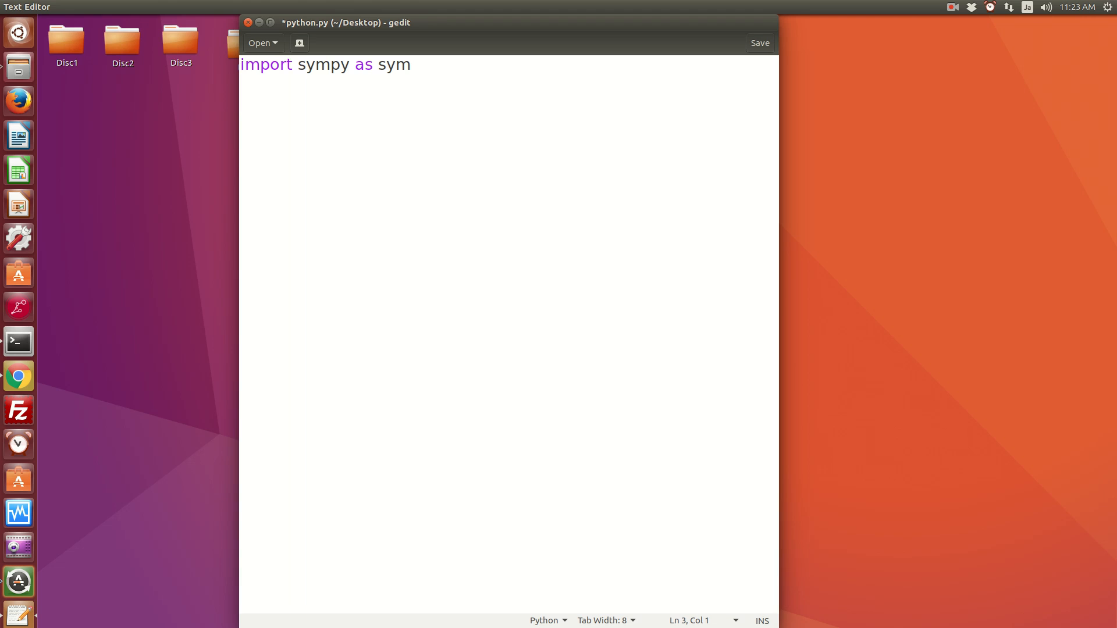
{"action": "left_click", "coordinate": [241, 101]}
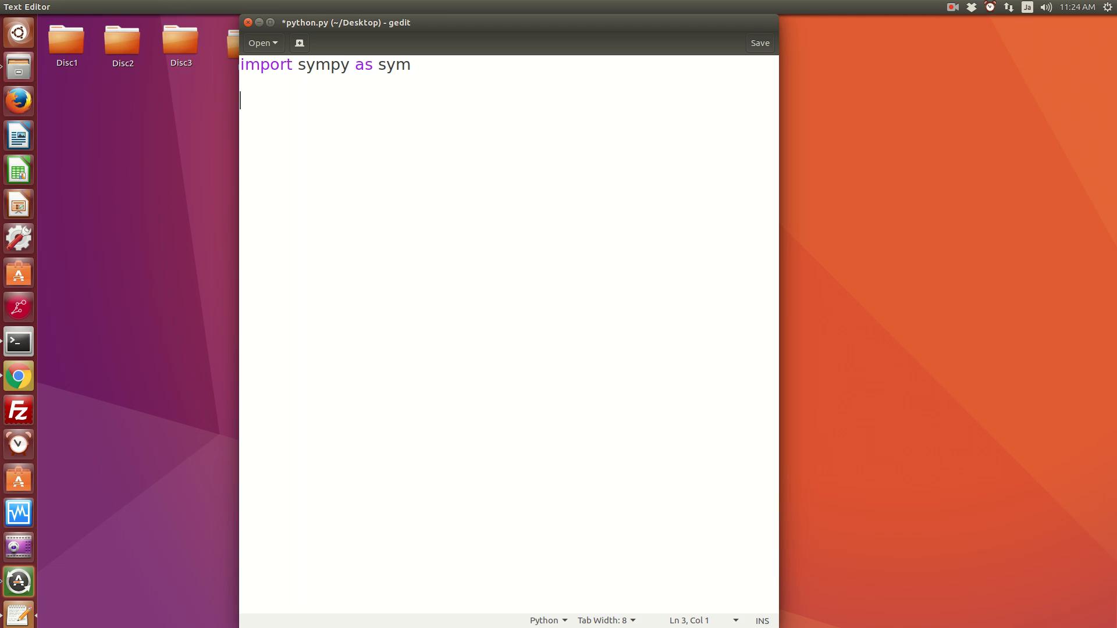
Step: Add x = sym.symbols('x') on line 3, followed by a new line
{"action": "type", "text": "x = s"}
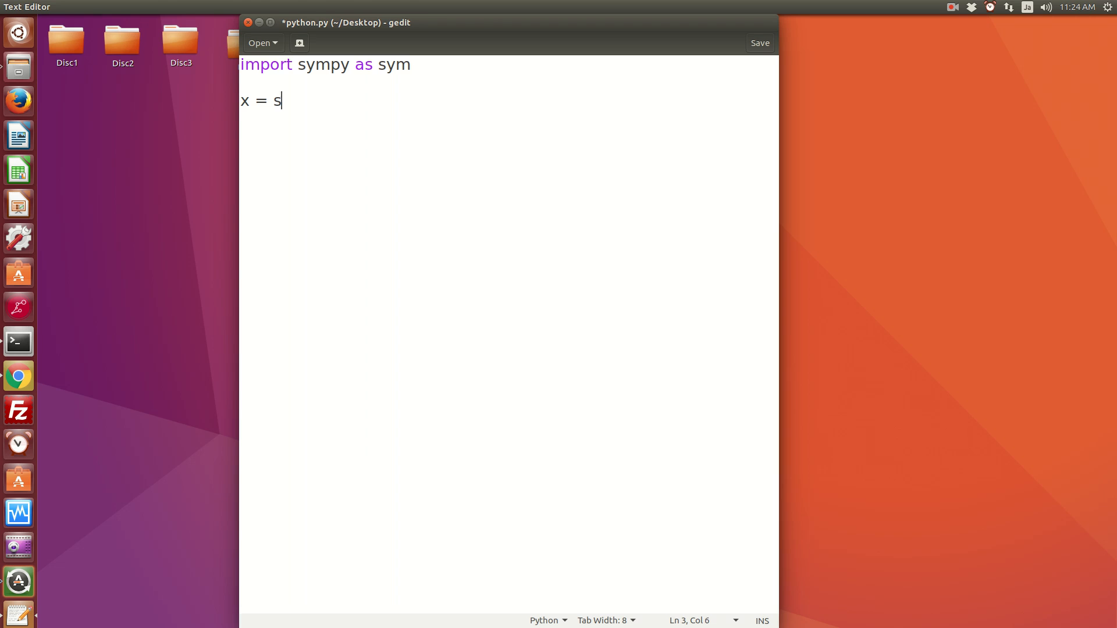
{"action": "type", "text": "y"}
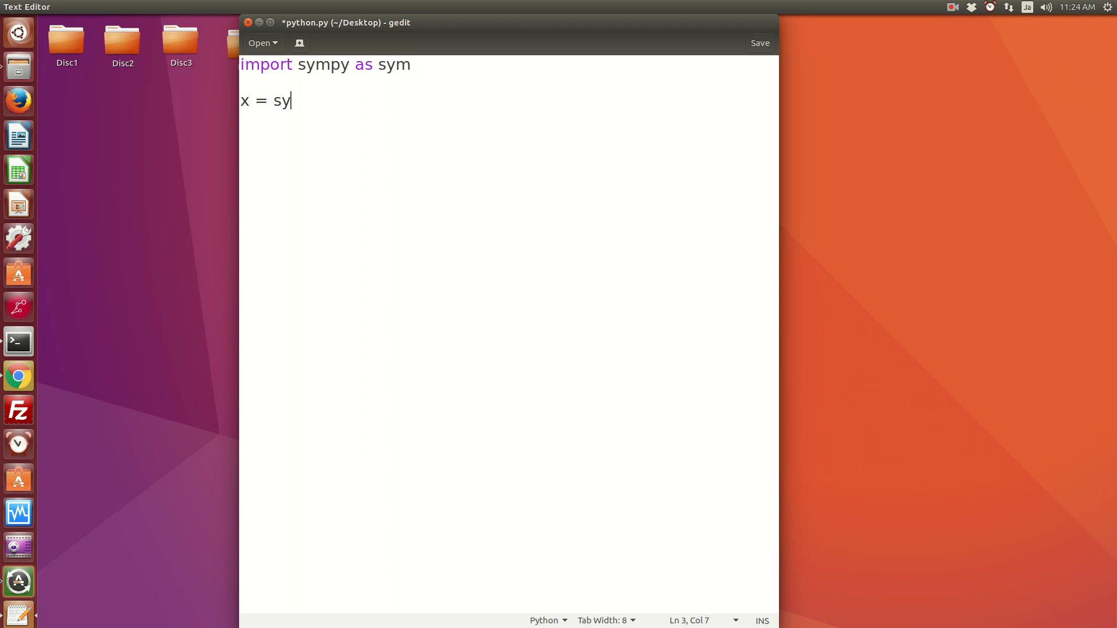
{"action": "type", "text": "m.s"}
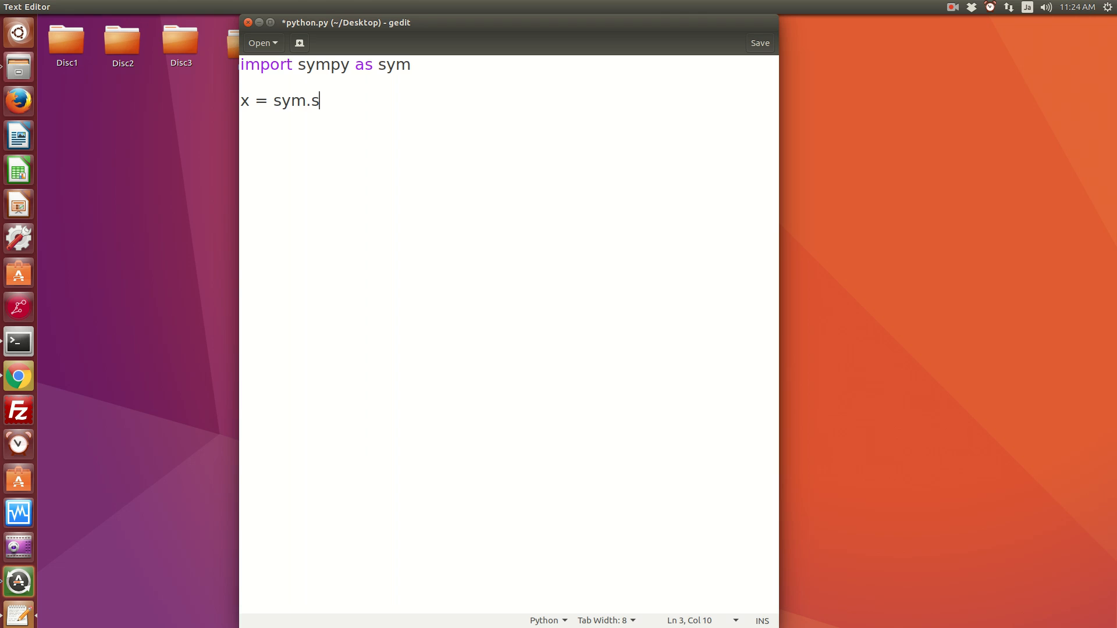
{"action": "type", "text": "ymbol"}
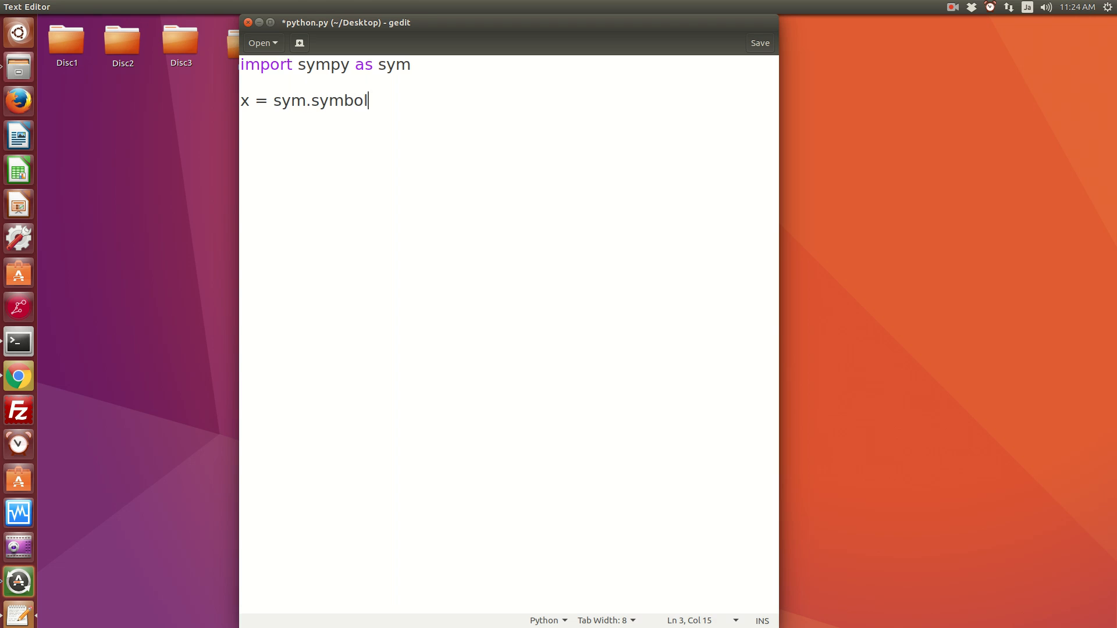
{"action": "type", "text": "s()"}
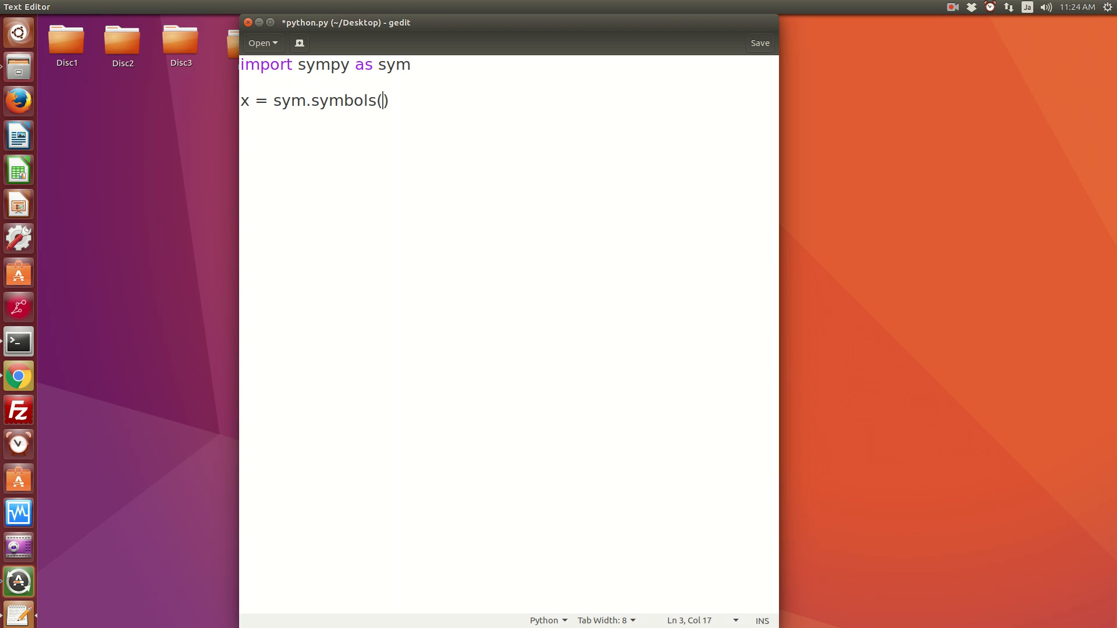
{"action": "type", "text": "'x'"}
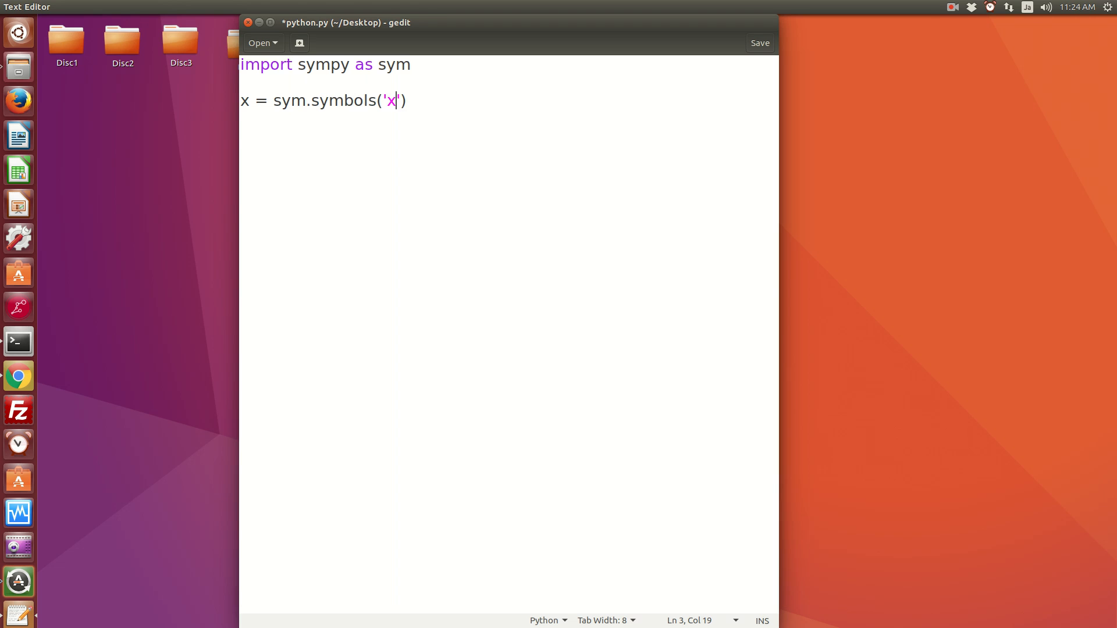
{"action": "key", "text": "enter"}
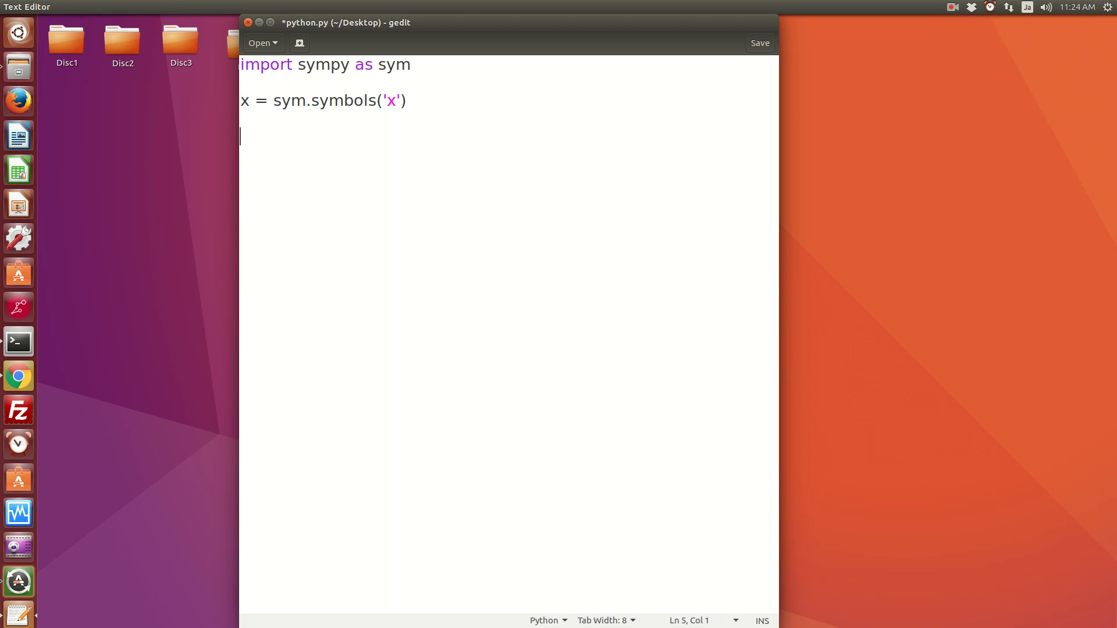
Step: Write print(sym.diff(sin(x),x)) on line 5 to print the derivative of sin(x)
{"action": "type", "text": "print(s"}
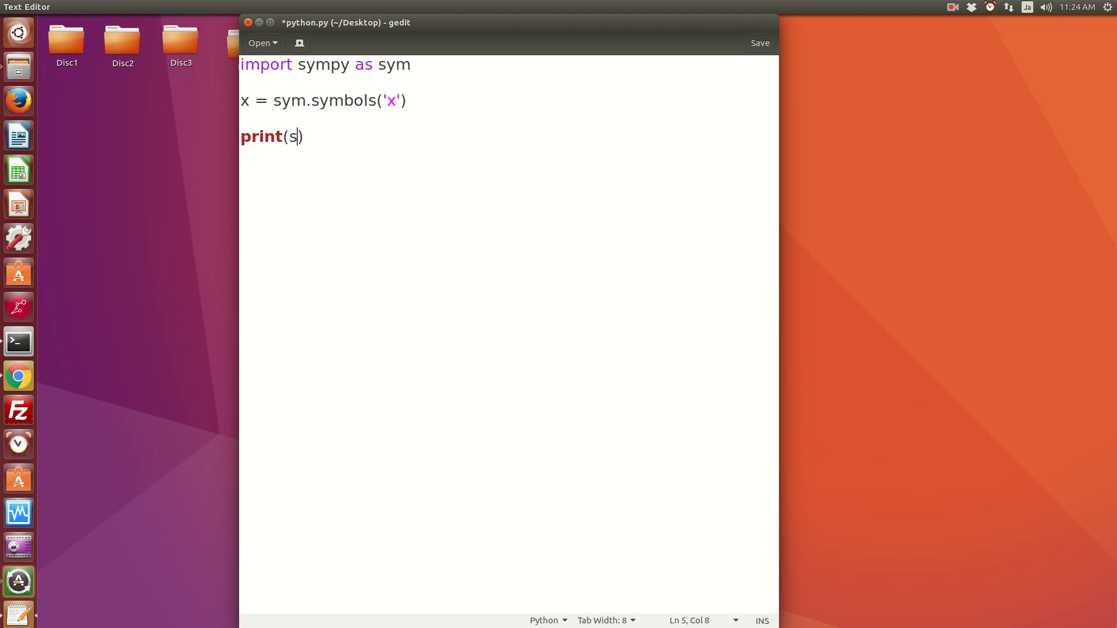
{"action": "type", "text": "y"}
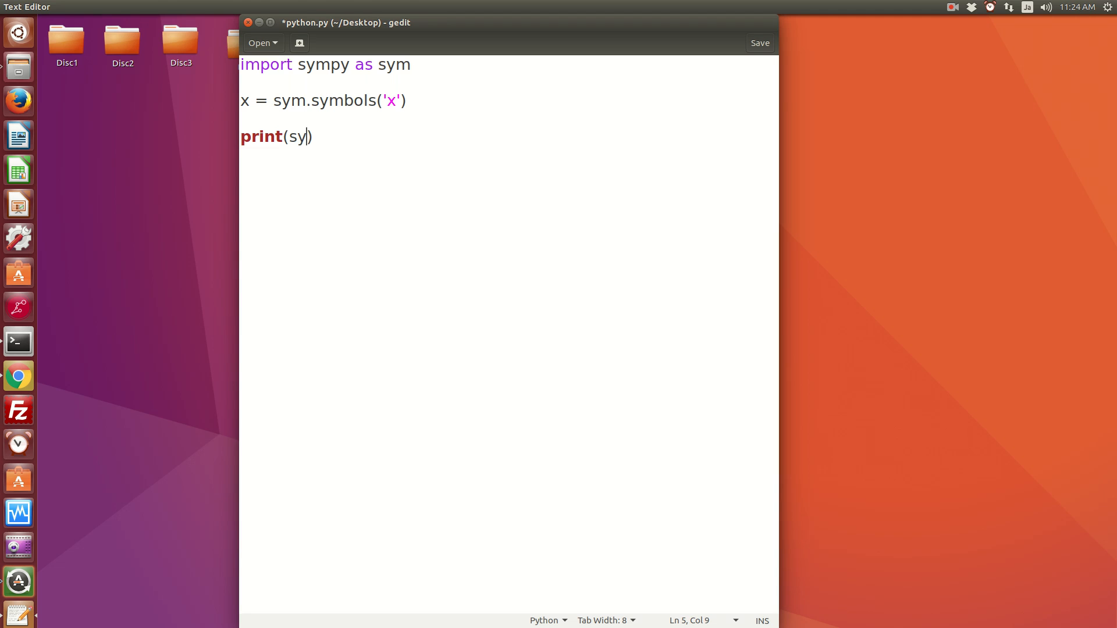
{"action": "type", "text": "m.diff"}
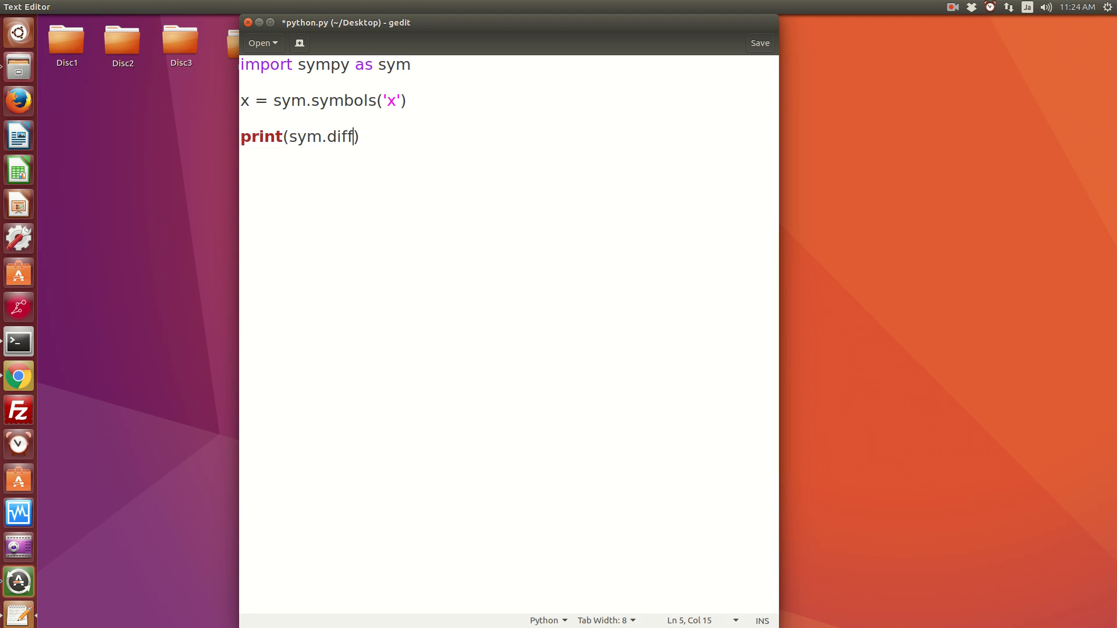
{"action": "type", "text": "()"}
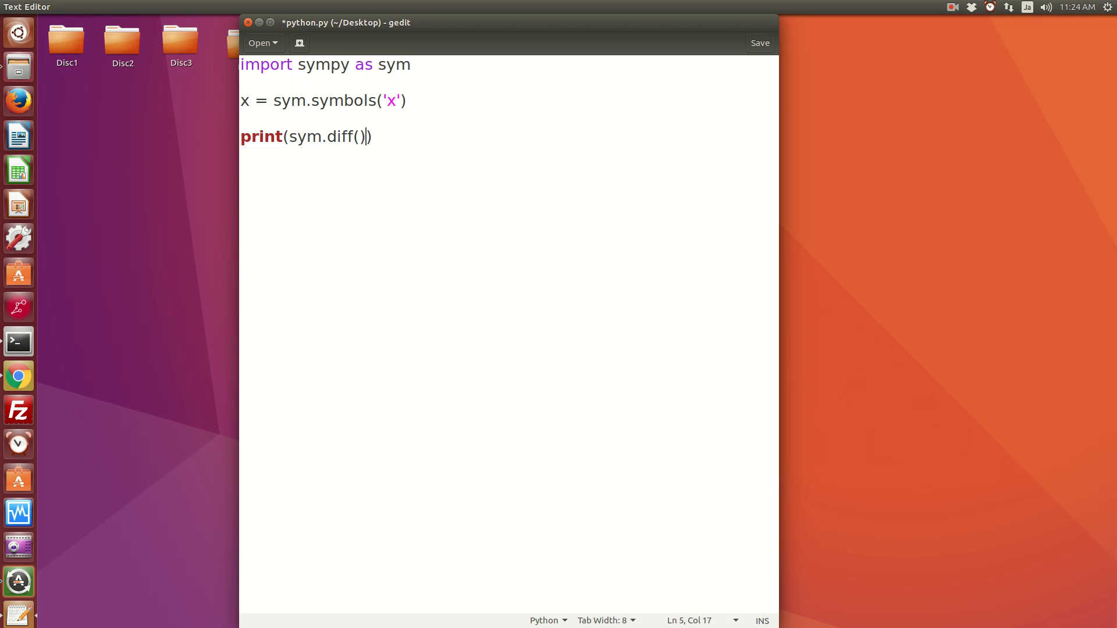
{"action": "type", "text": "sin(x"}
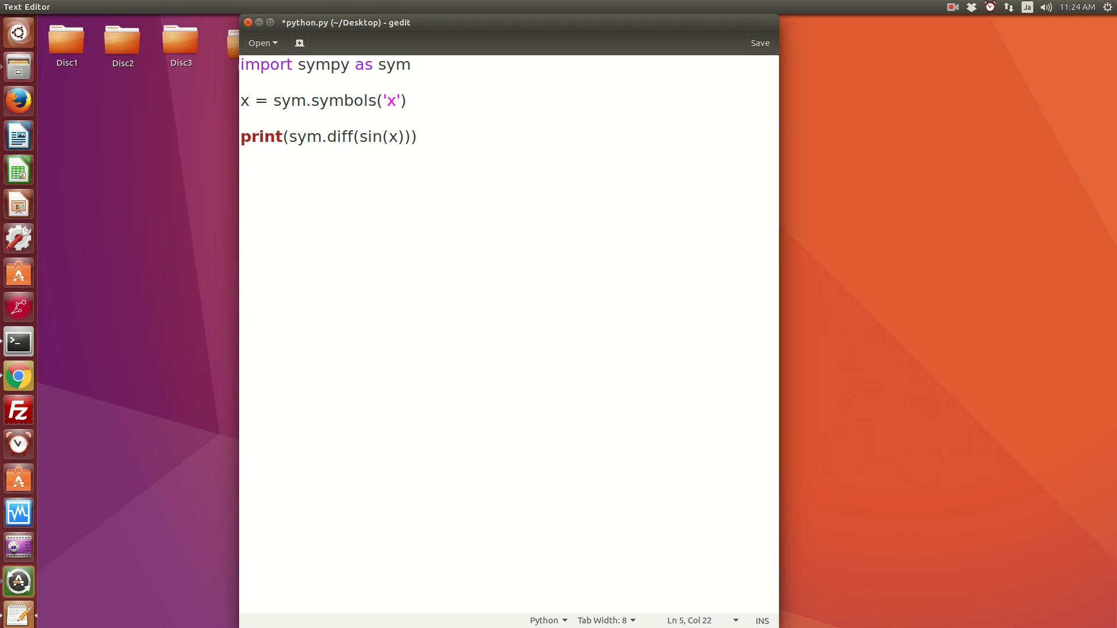
{"action": "type", "text": ",x"}
{"action": "type", "text": "cd ~/Desktop/"}
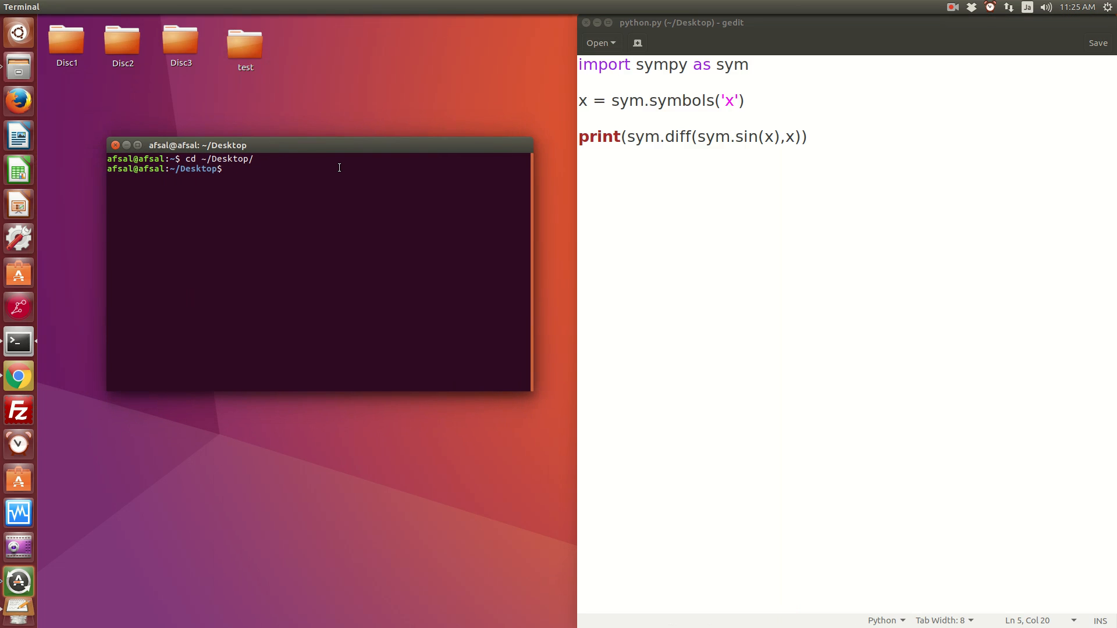
Step: Run 'python python.py' in the Desktop terminal to print the derivative
{"action": "type", "text": "python"}
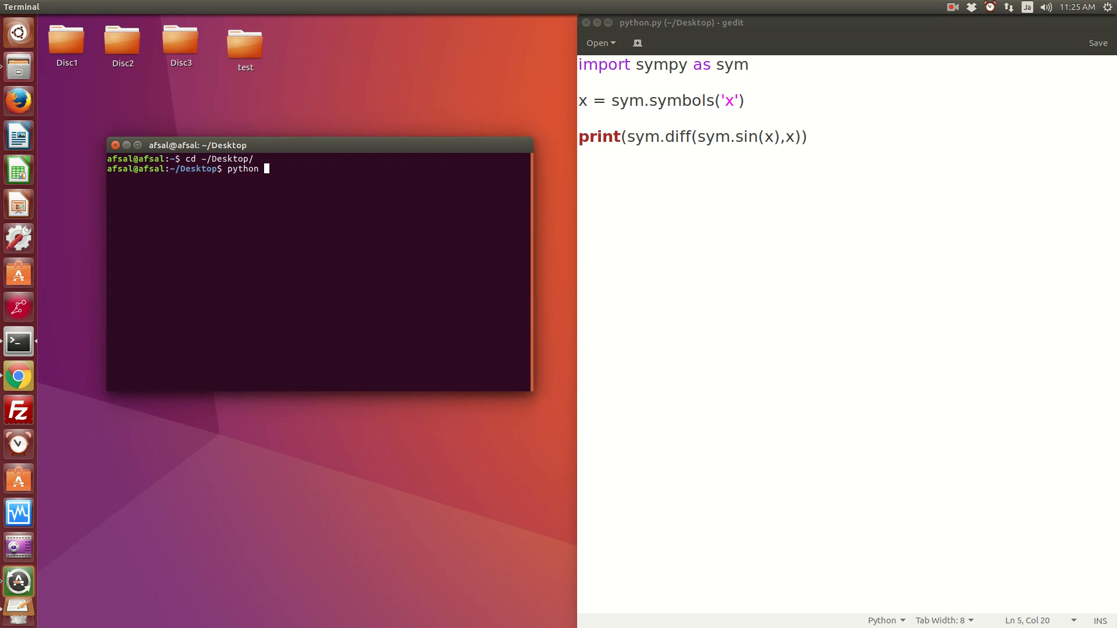
{"action": "type", "text": "python.py"}
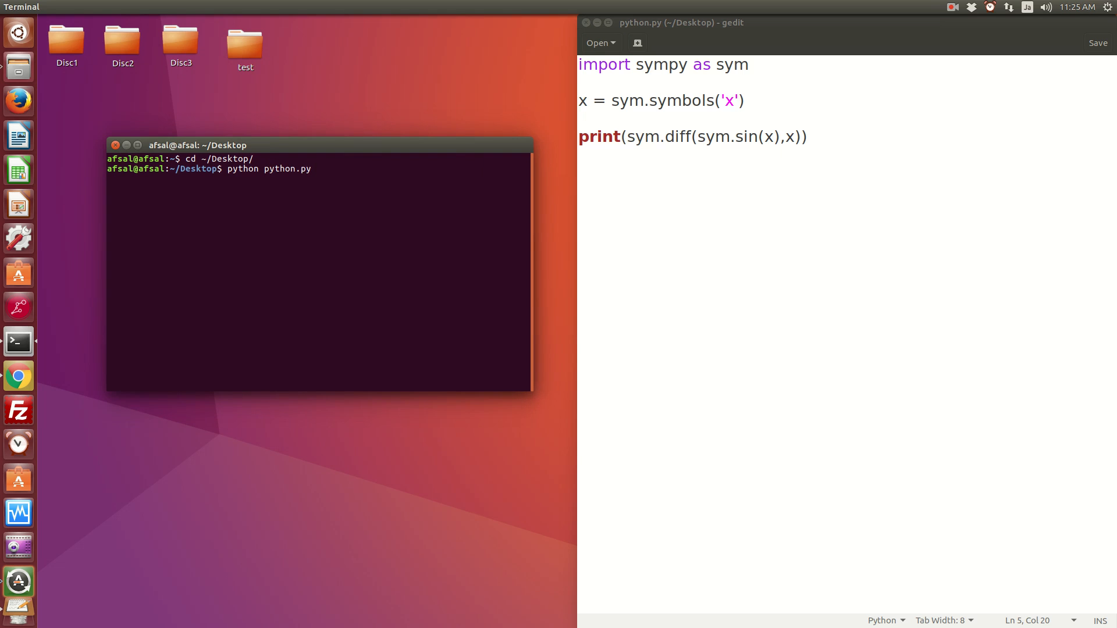
{"action": "key", "text": "Return"}
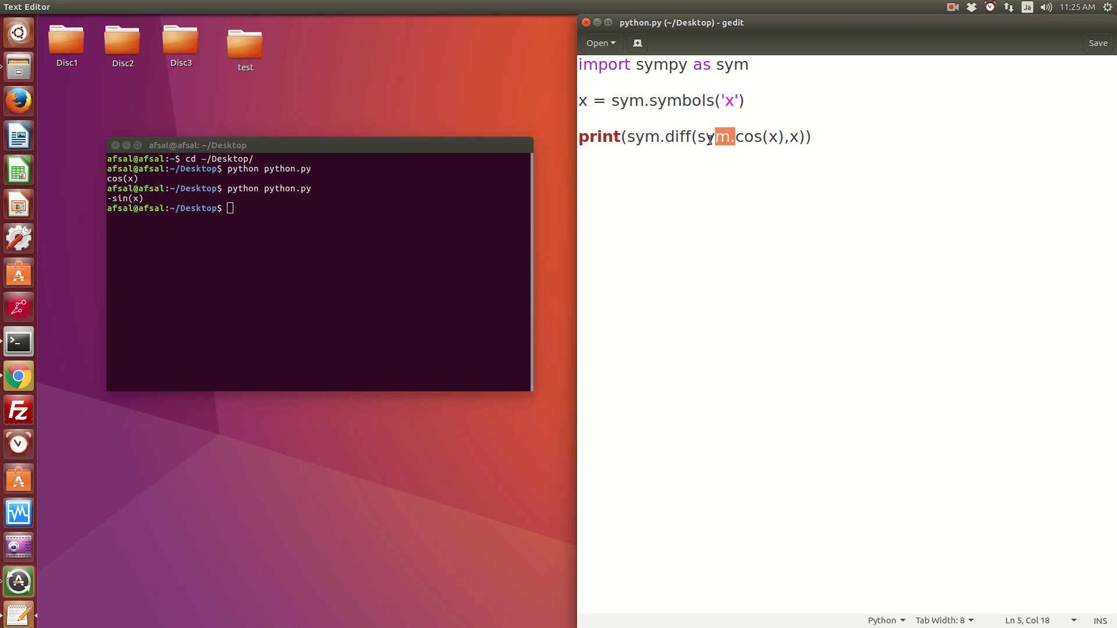
Step: Remove 'sym.' before cos and add lines 'sin = sym.sin' and 'cos = sym.cos'
{"action": "key", "text": "BackSpace"}
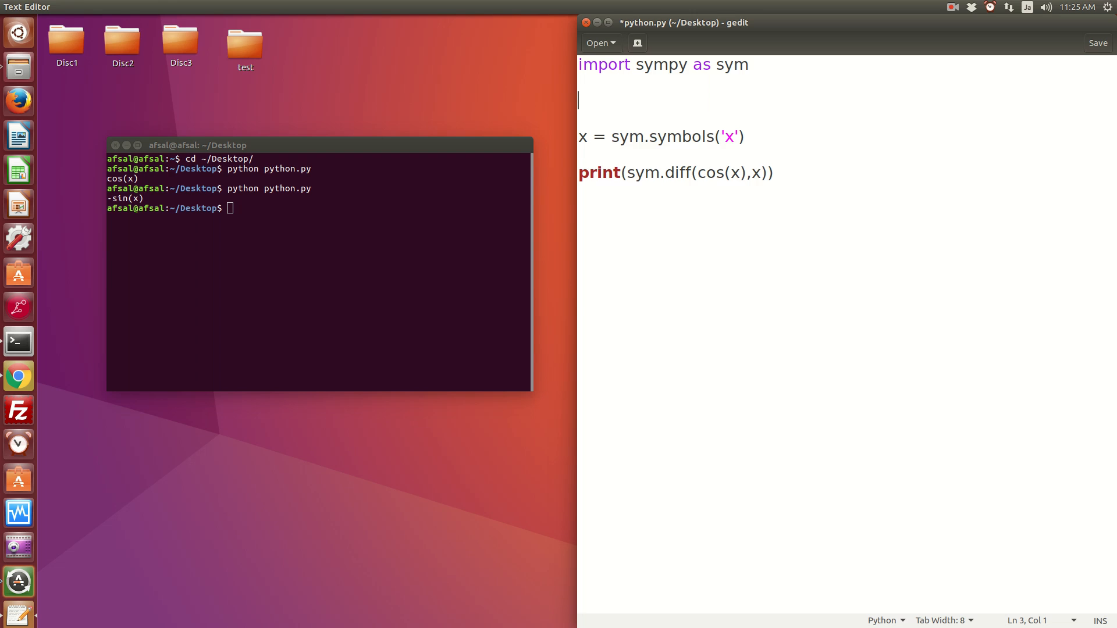
{"action": "type", "text": "sin ="}
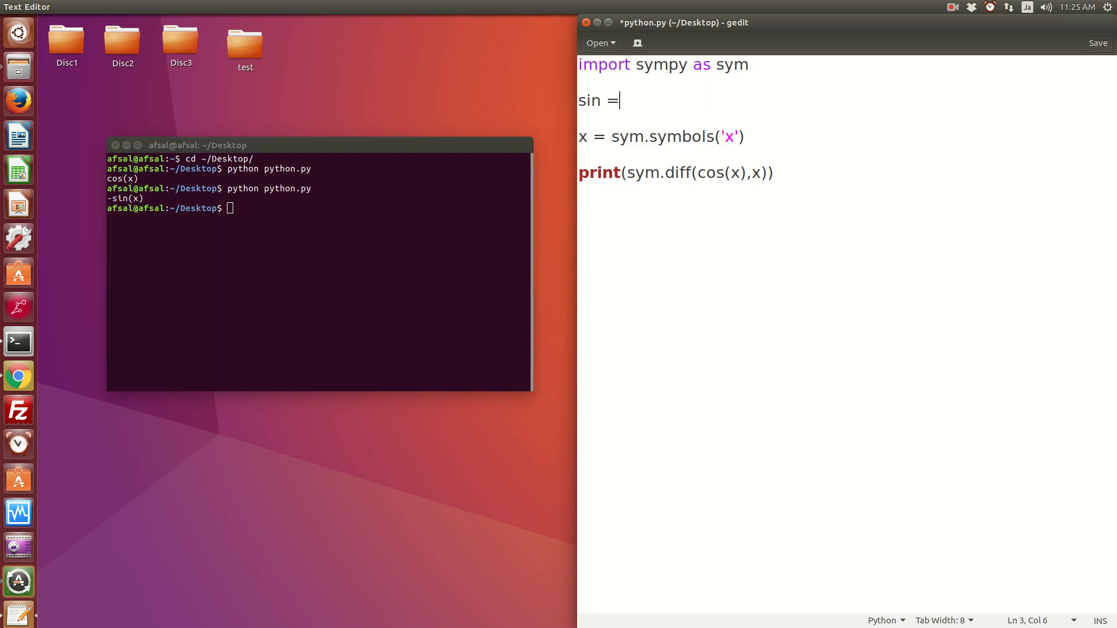
{"action": "type", "text": "sym.c"}
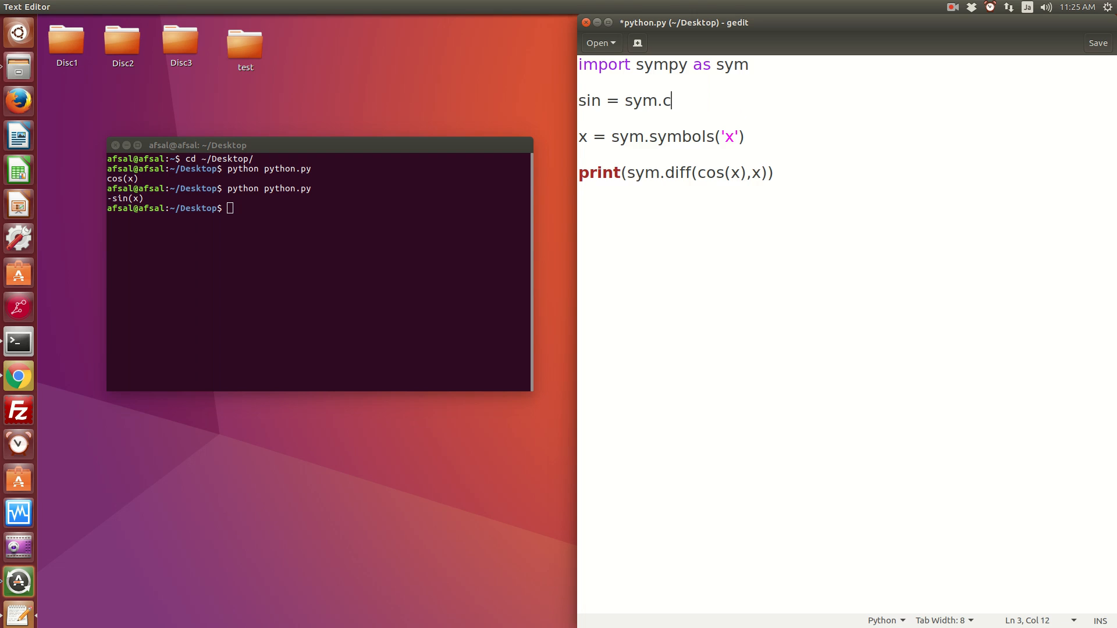
{"action": "type", "text": "in"}
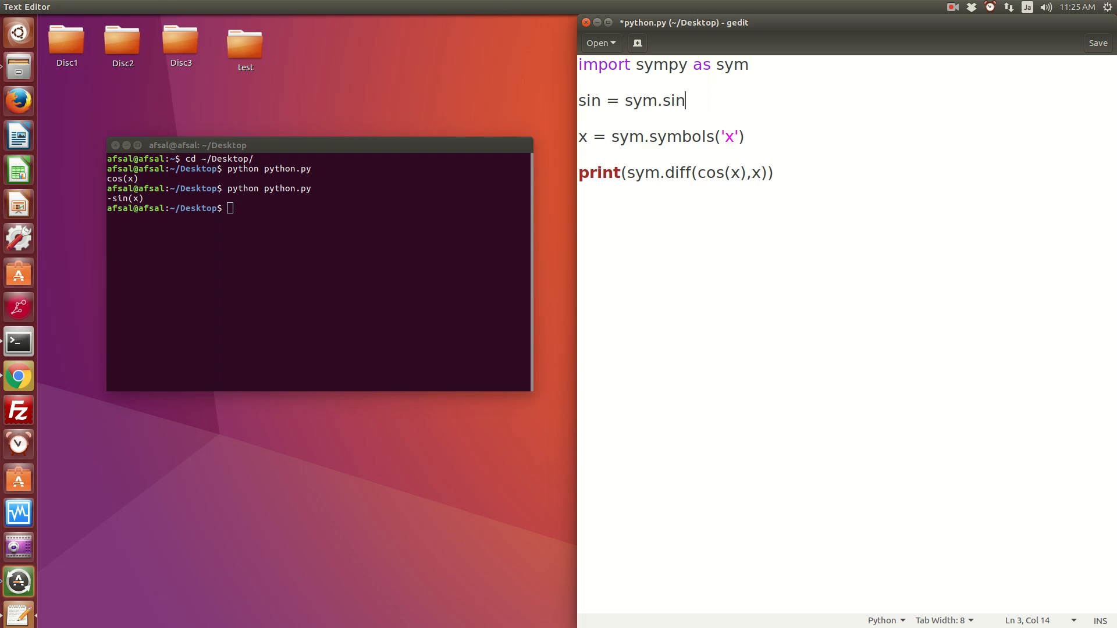
{"action": "type", "text": "cos = s"}
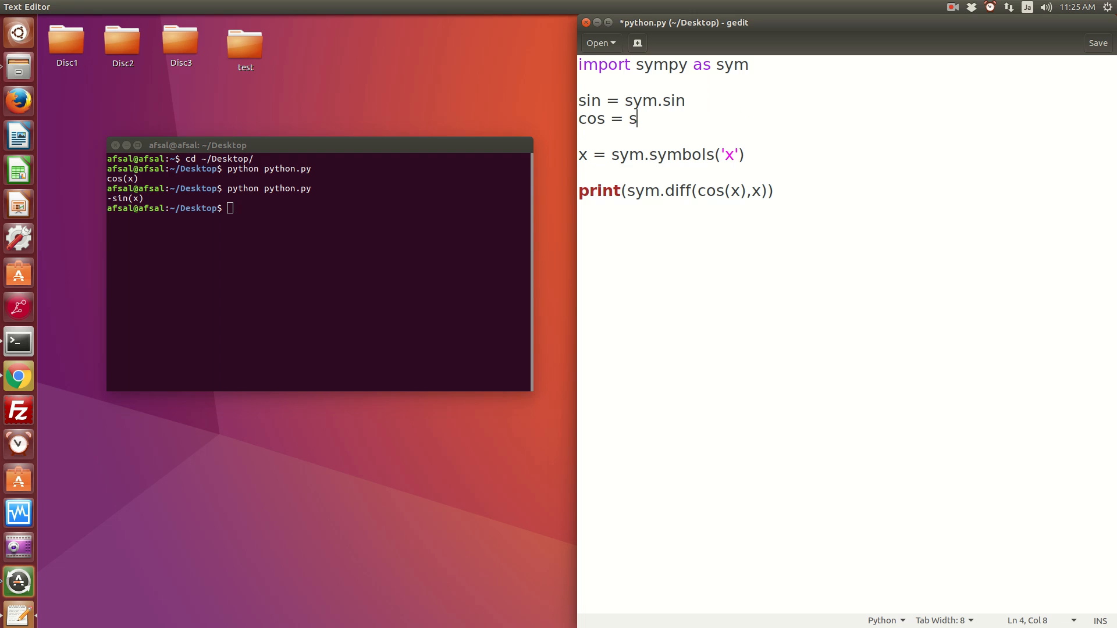
{"action": "type", "text": "ym.cos"}
{"action": "left_click", "coordinate": [318, 209]}
{"action": "type", "text": "python python.py"}
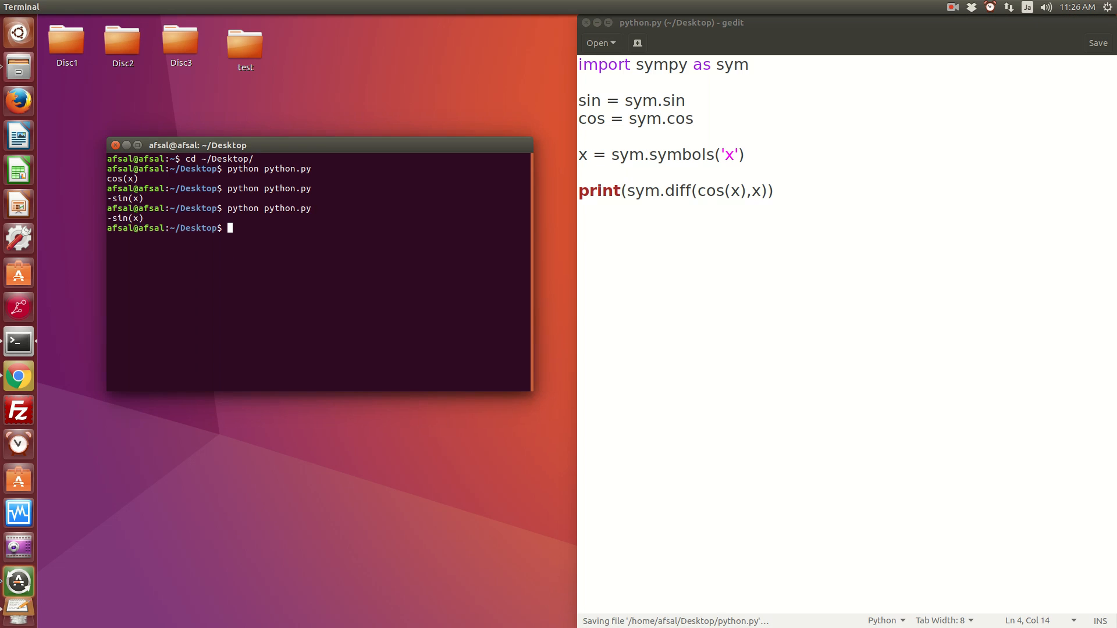
Step: Replace cos(x) inside sym.diff with x**2
{"action": "double_click", "coordinate": [718, 191]}
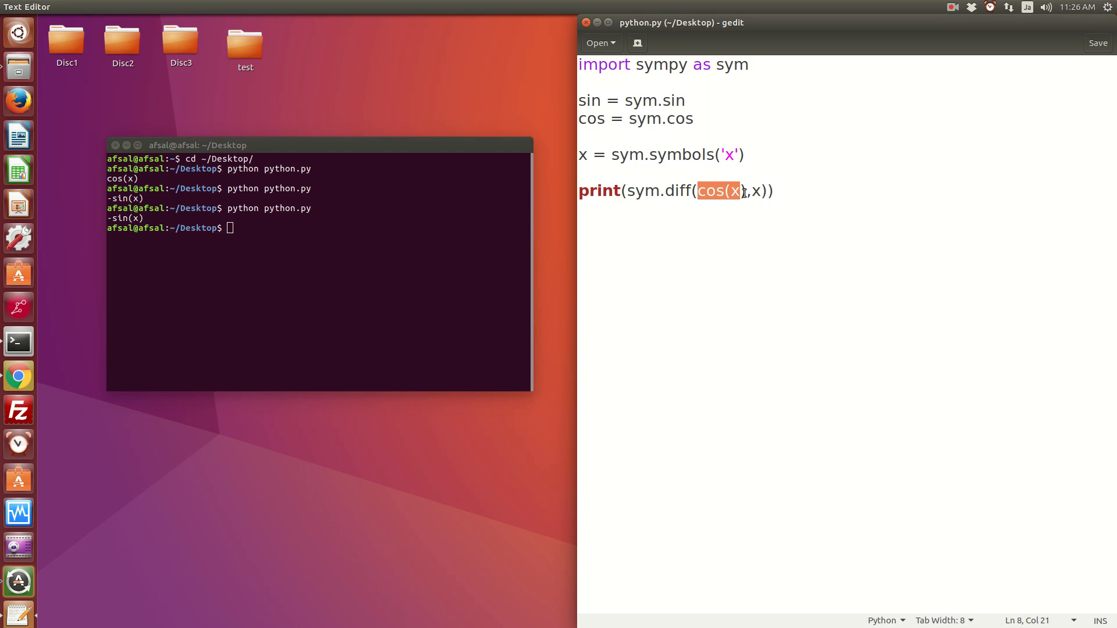
{"action": "type", "text": "x**2"}
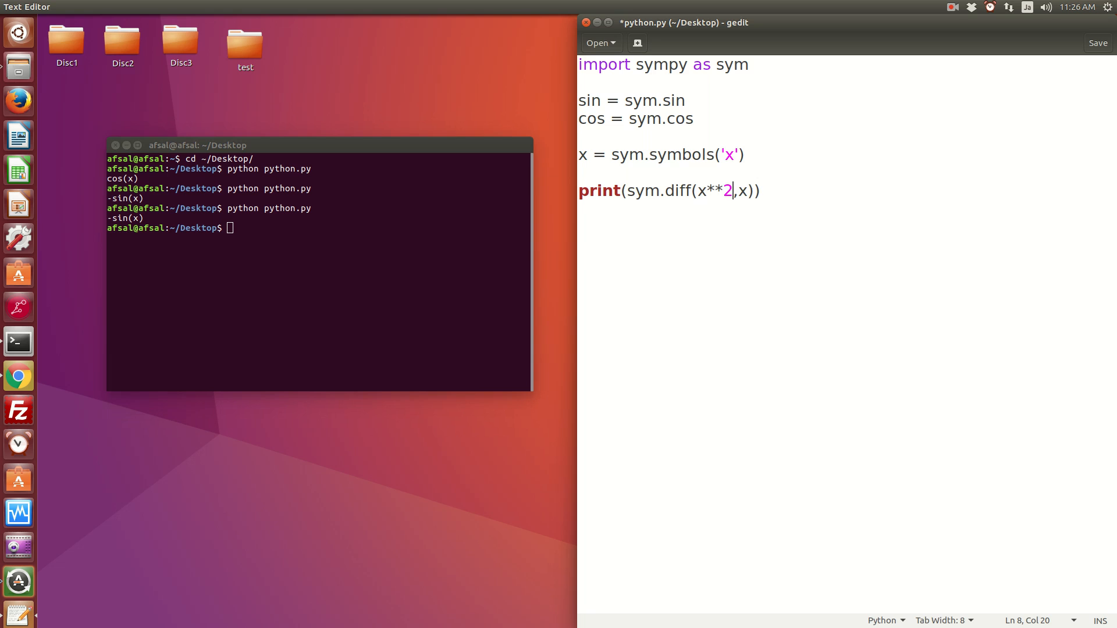